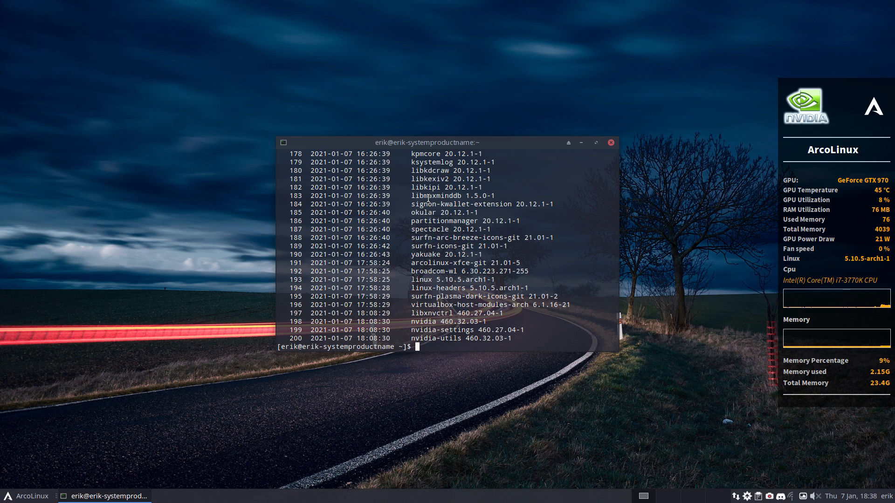
{"action": "mouse_move", "coordinate": [493, 277]}
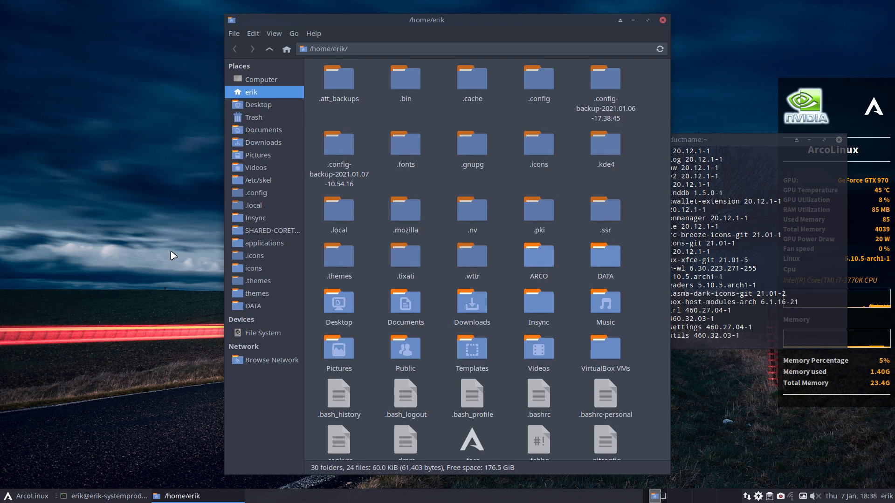
{"action": "mouse_move", "coordinate": [270, 348]}
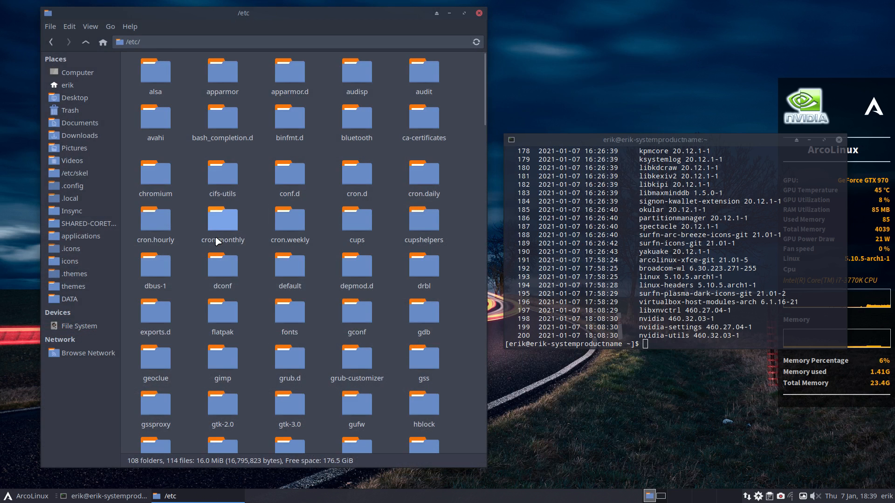
Jump to pacman.conf by typing 'pac' and bring up its context actions.
{"action": "type", "text": "pac"}
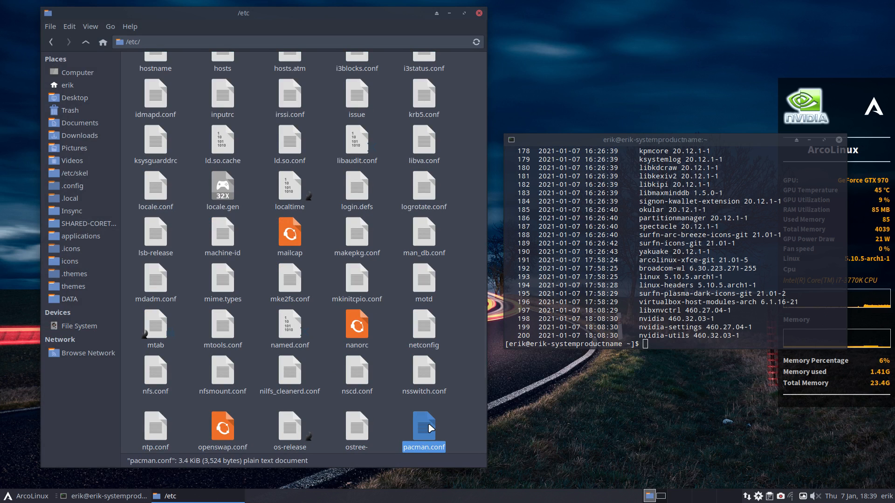
{"action": "right_click", "coordinate": [423, 431]}
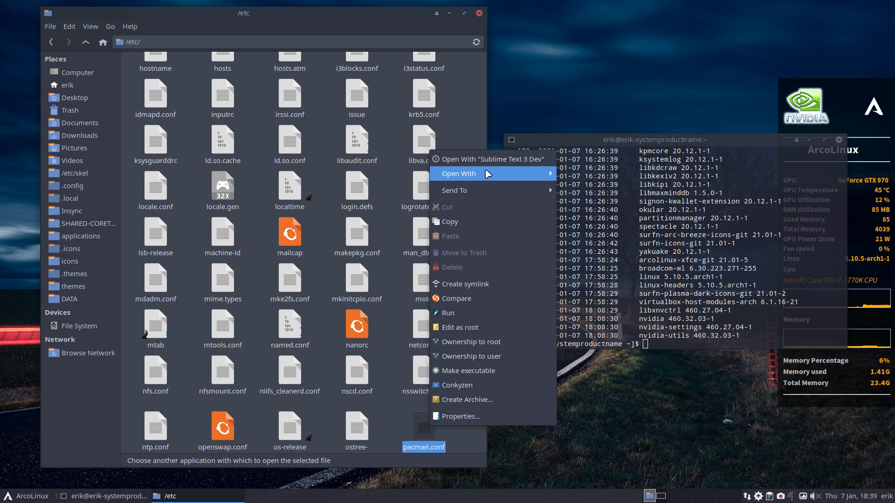
Open pacman.conf in Sublime Text with Perl highlighting and reach the commented IgnorePkg line.
{"action": "left_click", "coordinate": [484, 159]}
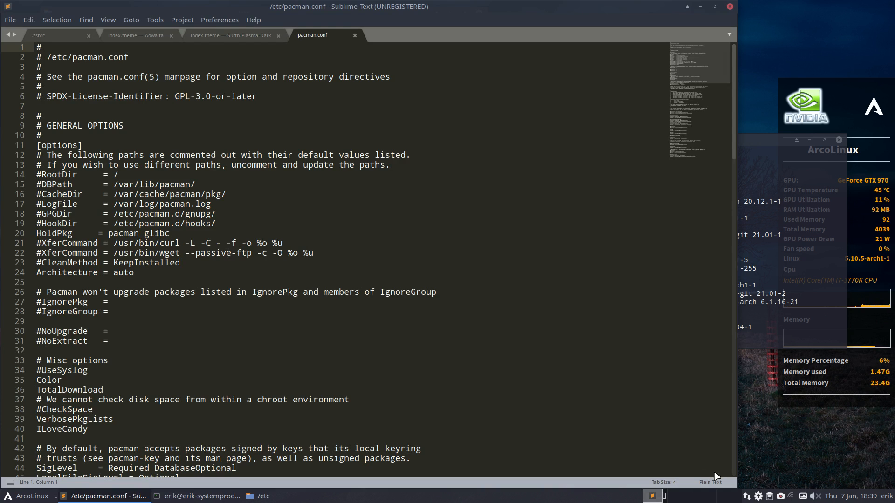
{"action": "left_click", "coordinate": [711, 482]}
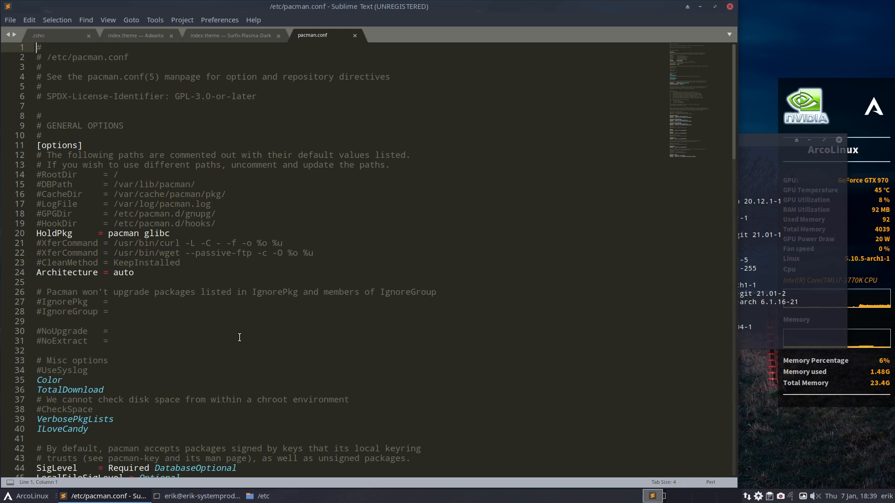
{"action": "scroll", "scroll_direction": "down", "scroll_amount": 3}
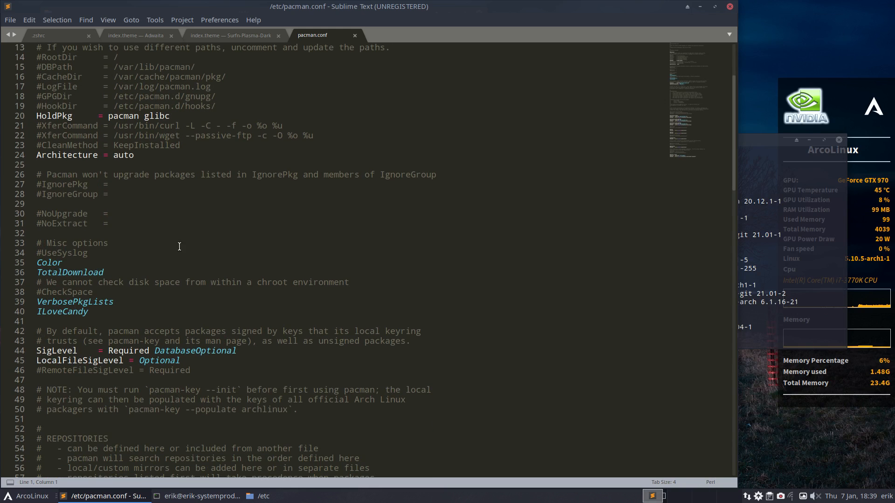
{"action": "scroll", "scroll_direction": "down", "scroll_amount": 3}
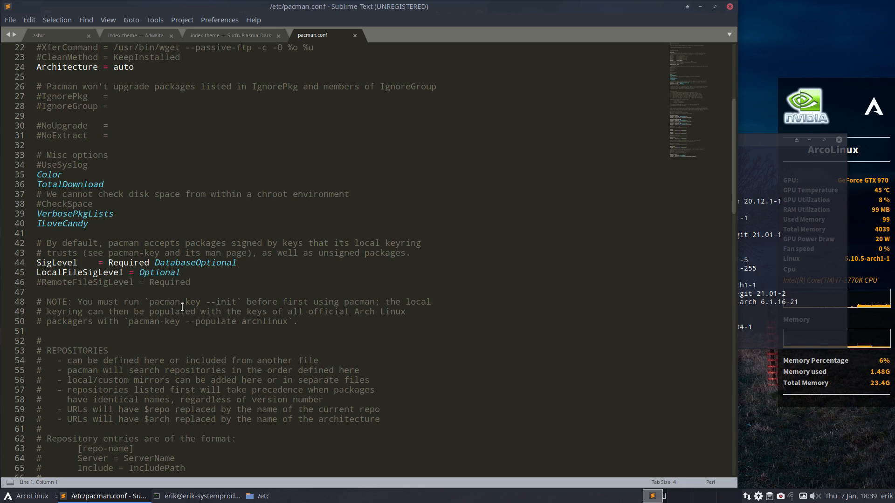
{"action": "scroll", "scroll_direction": "up", "scroll_amount": 3}
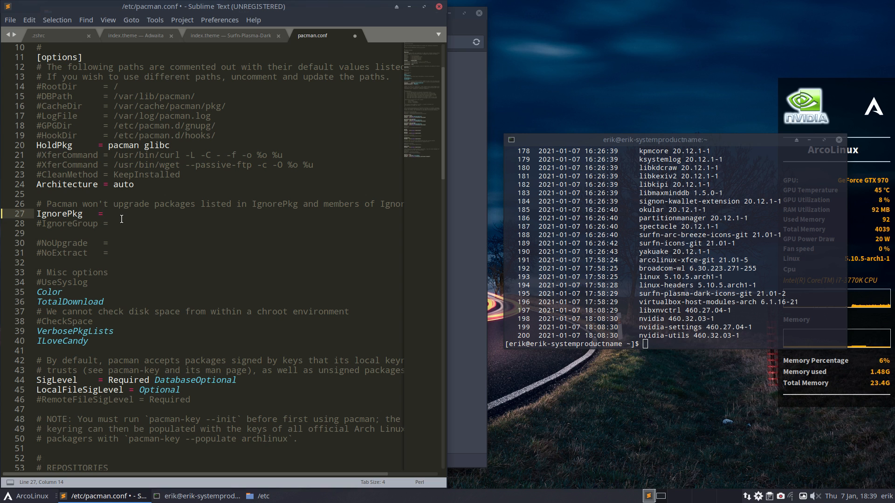
Set IgnorePkg = linux linux-headers nvidia nvidia-settings nvidia-utils and save with Ctrl+S.
{"action": "type", "text": "linux linux-hea"}
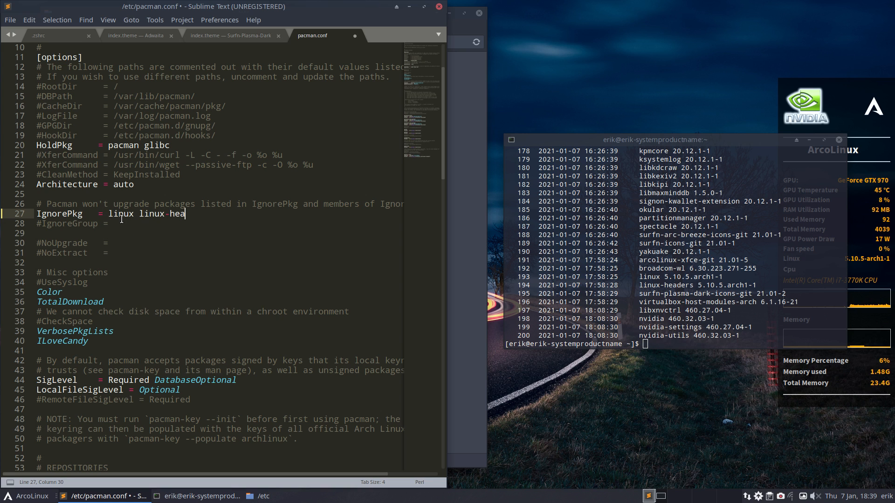
{"action": "type", "text": "ders"}
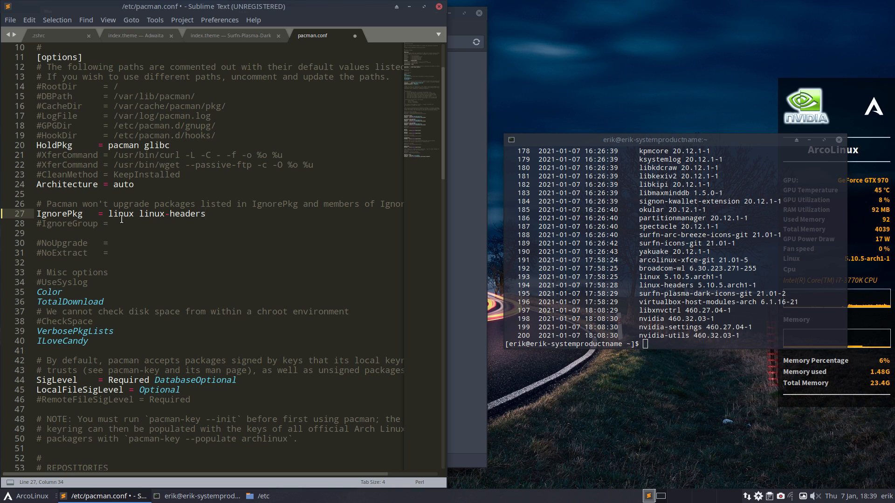
{"action": "type", "text": "nviidia n"}
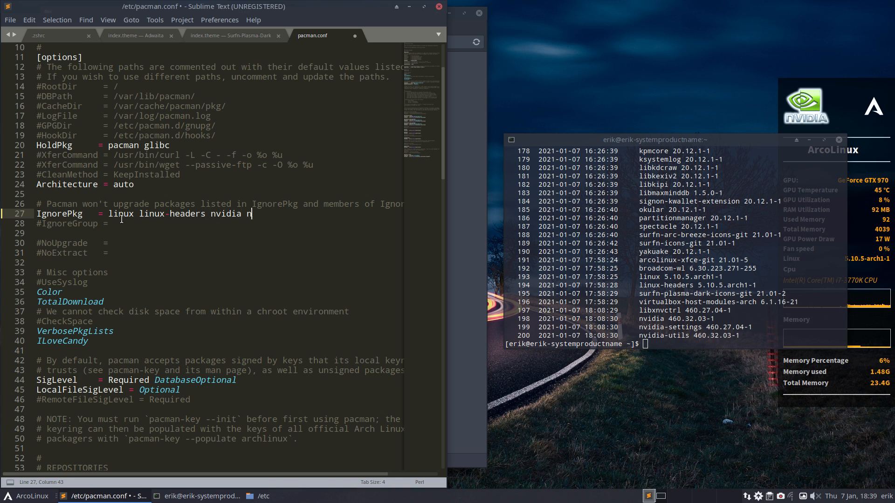
{"action": "type", "text": "vidia"}
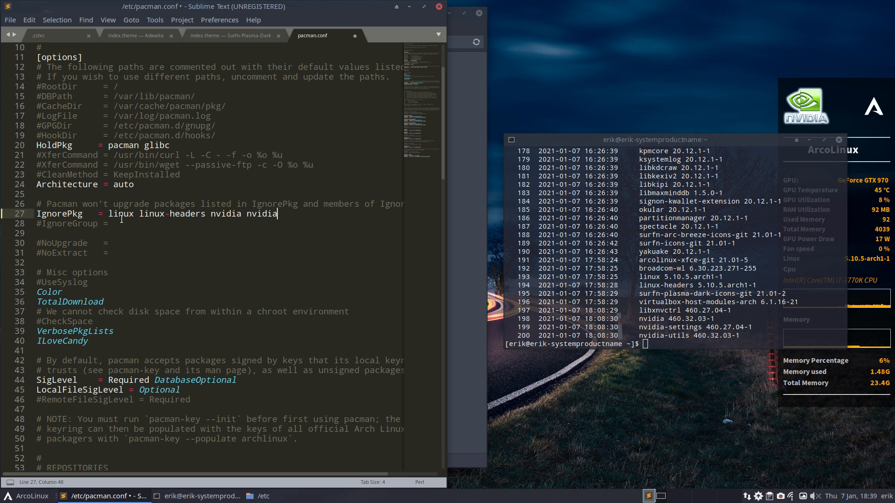
{"action": "type", "text": "settings nvi"}
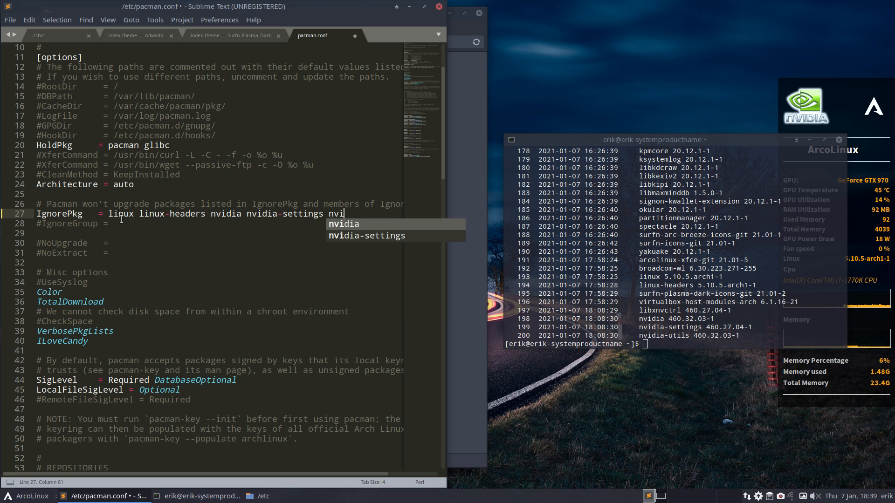
{"action": "type", "text": "dia"}
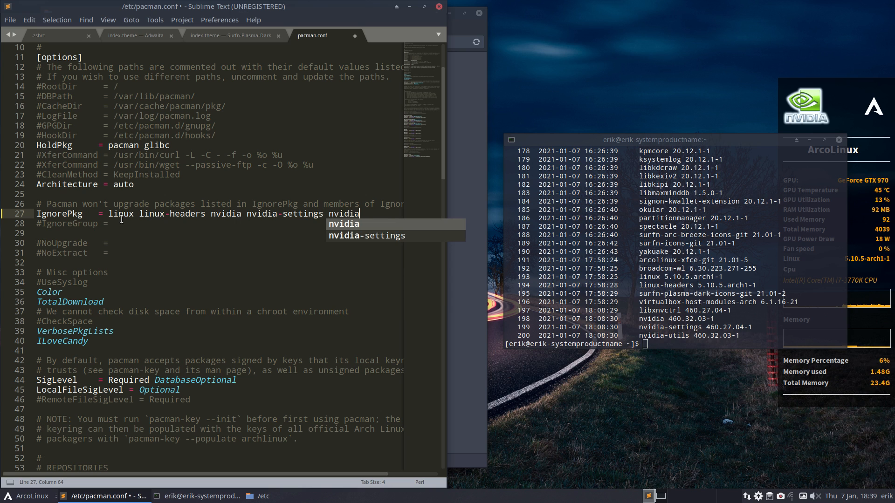
{"action": "type", "text": "-utile"}
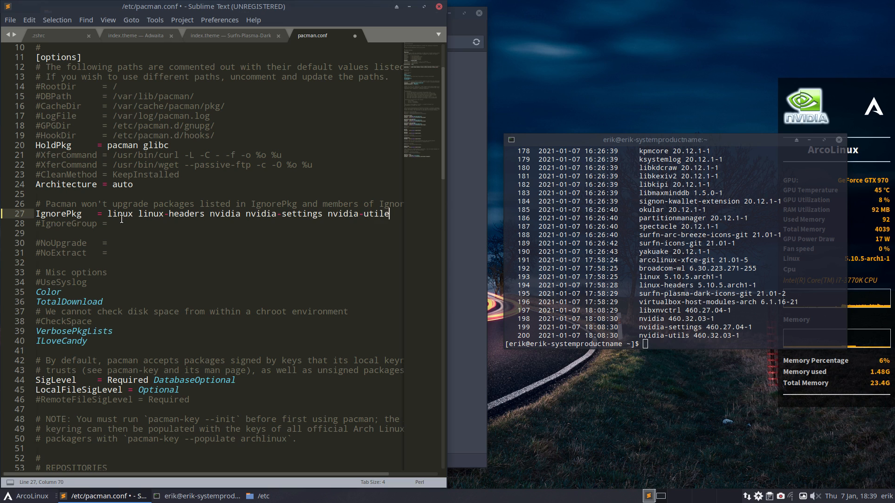
{"action": "key", "text": "ctrl+s"}
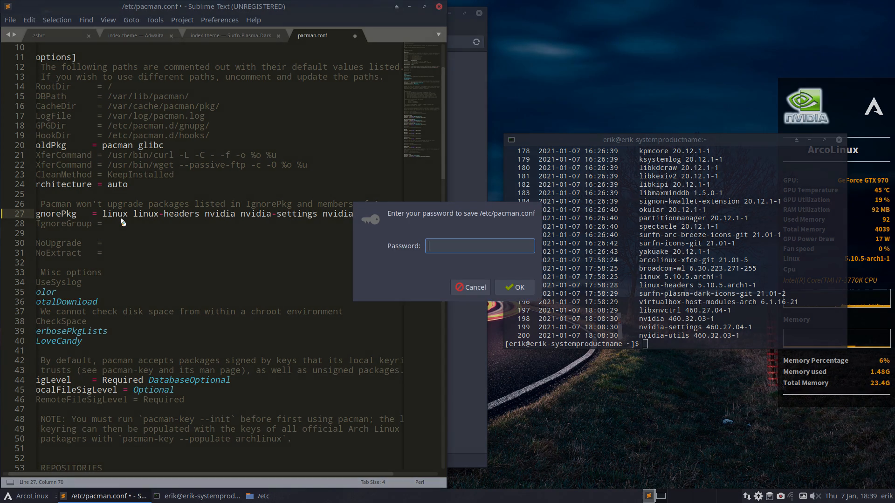
Enter the password to authorise writing /etc/pacman.conf and complete the save.
{"action": "left_click", "coordinate": [513, 287]}
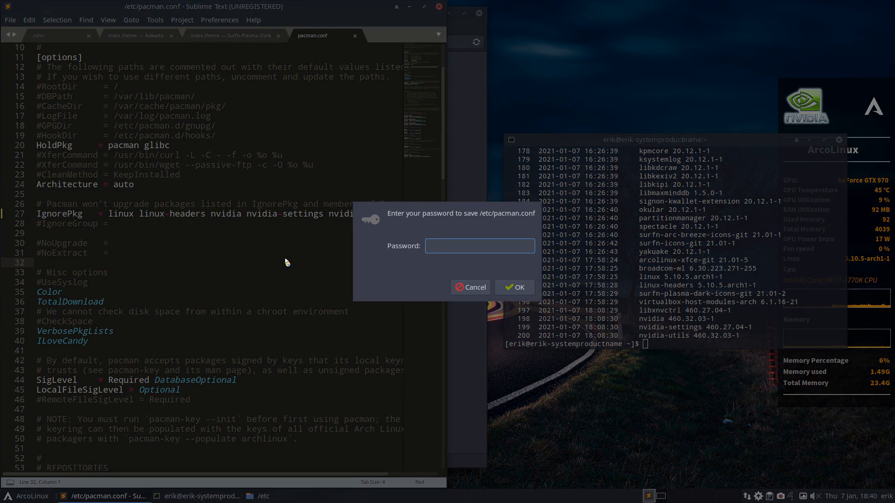
{"action": "left_click", "coordinate": [514, 287]}
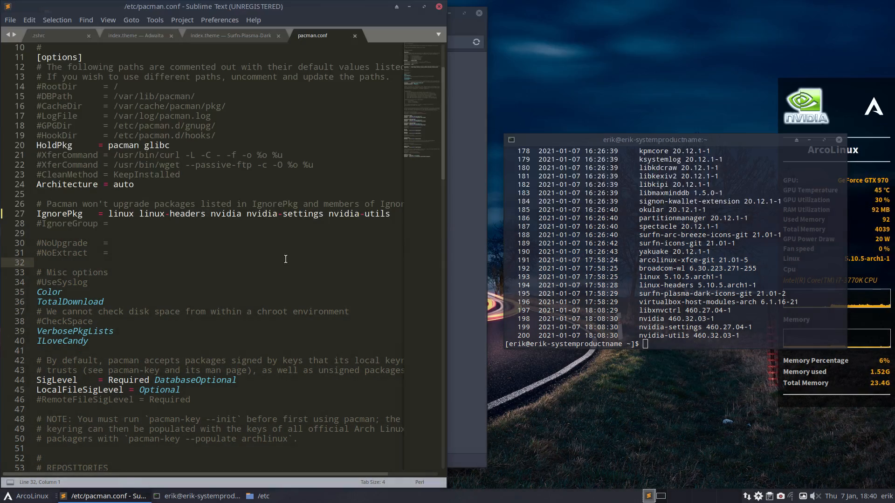
{"action": "key", "text": "ctrl+s"}
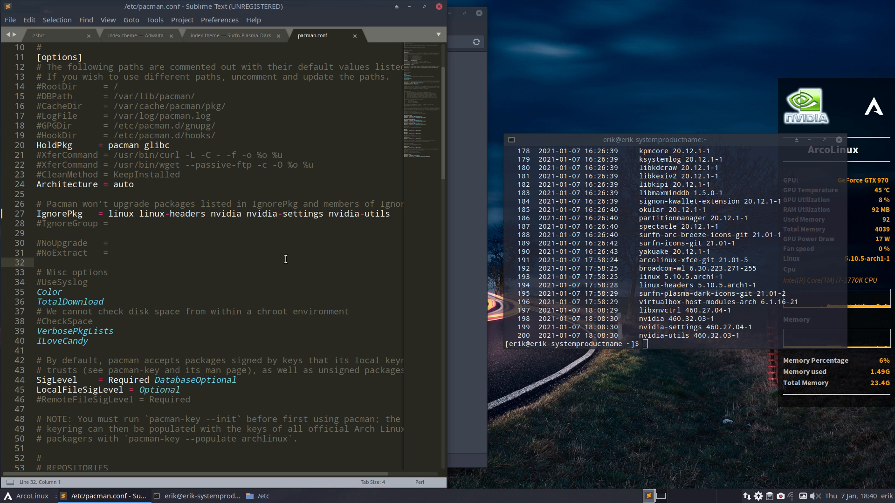
{"action": "left_click", "coordinate": [37, 262]}
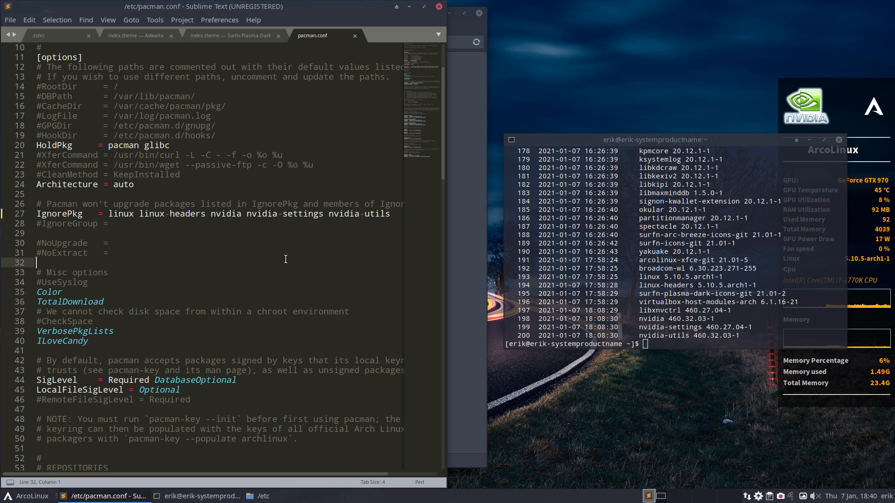